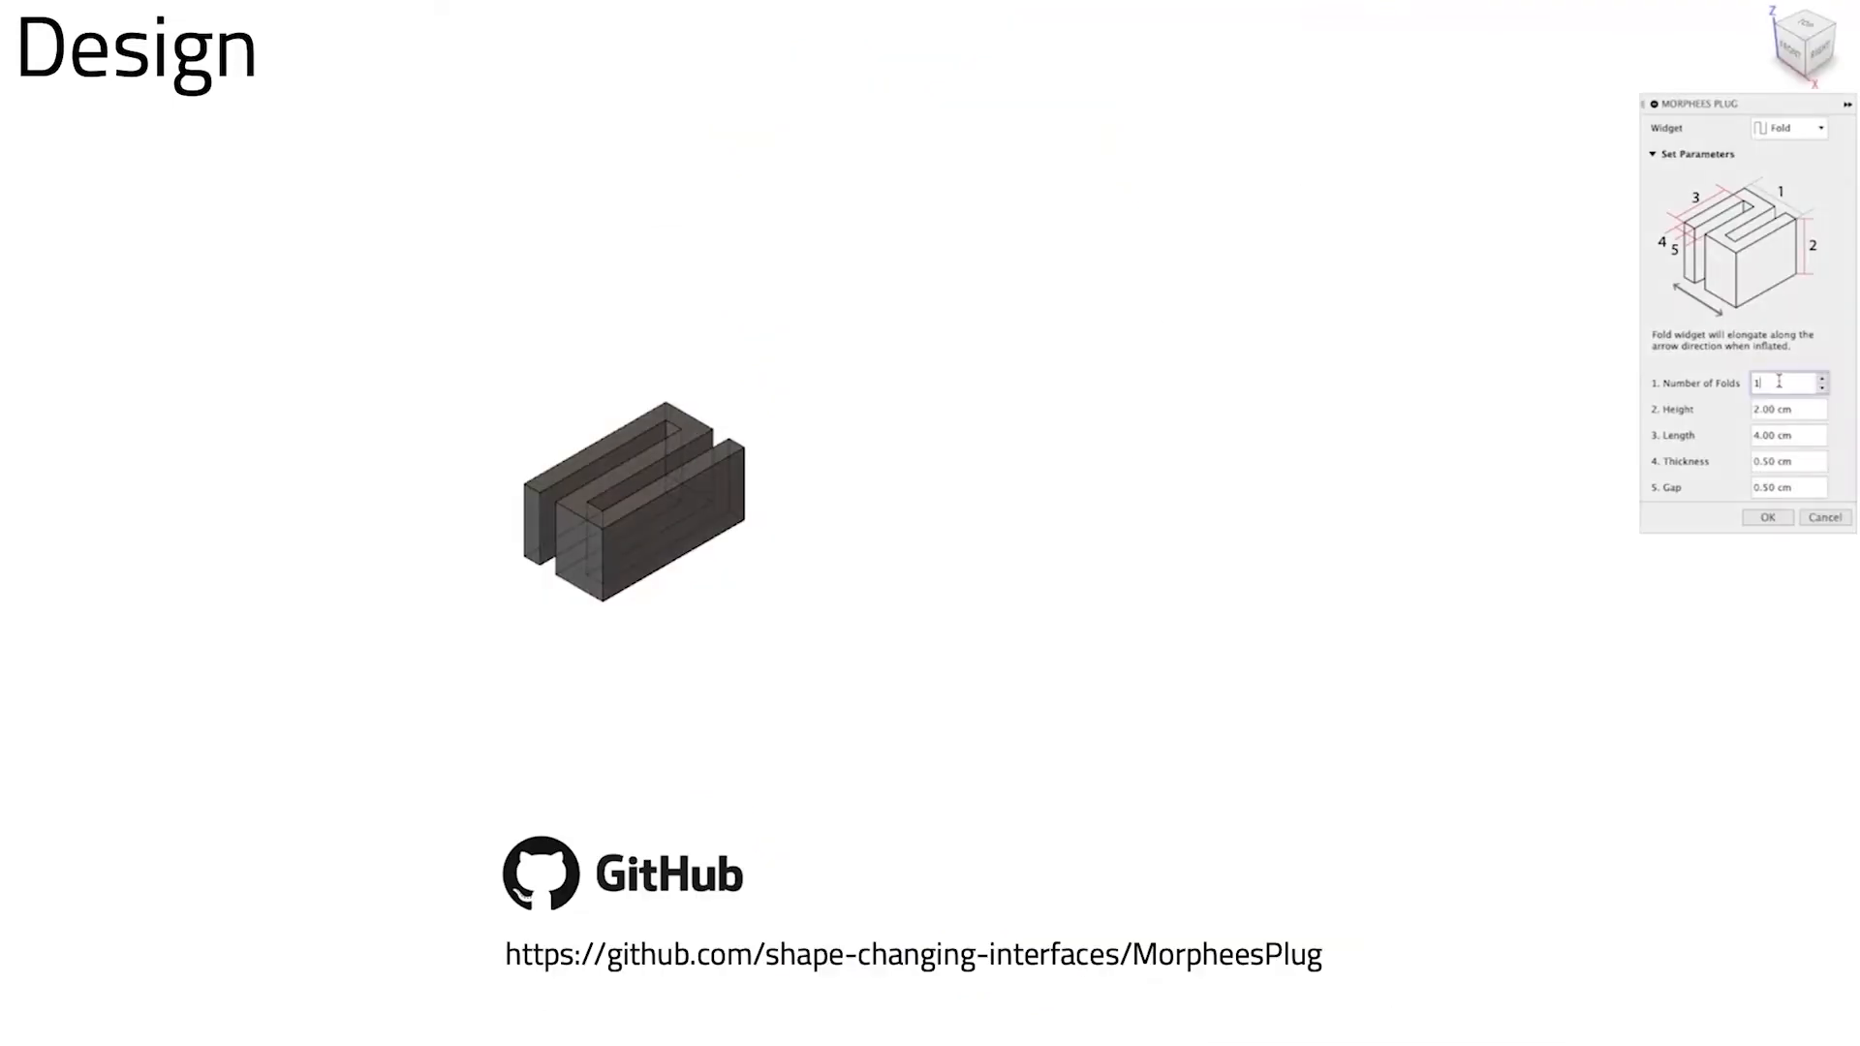
Switch the MorpheesPlug widget from Fold to Bump, keeping 2 chambers per axis and 1.00 cm lengths
{"action": "left_click", "coordinate": [1792, 128]}
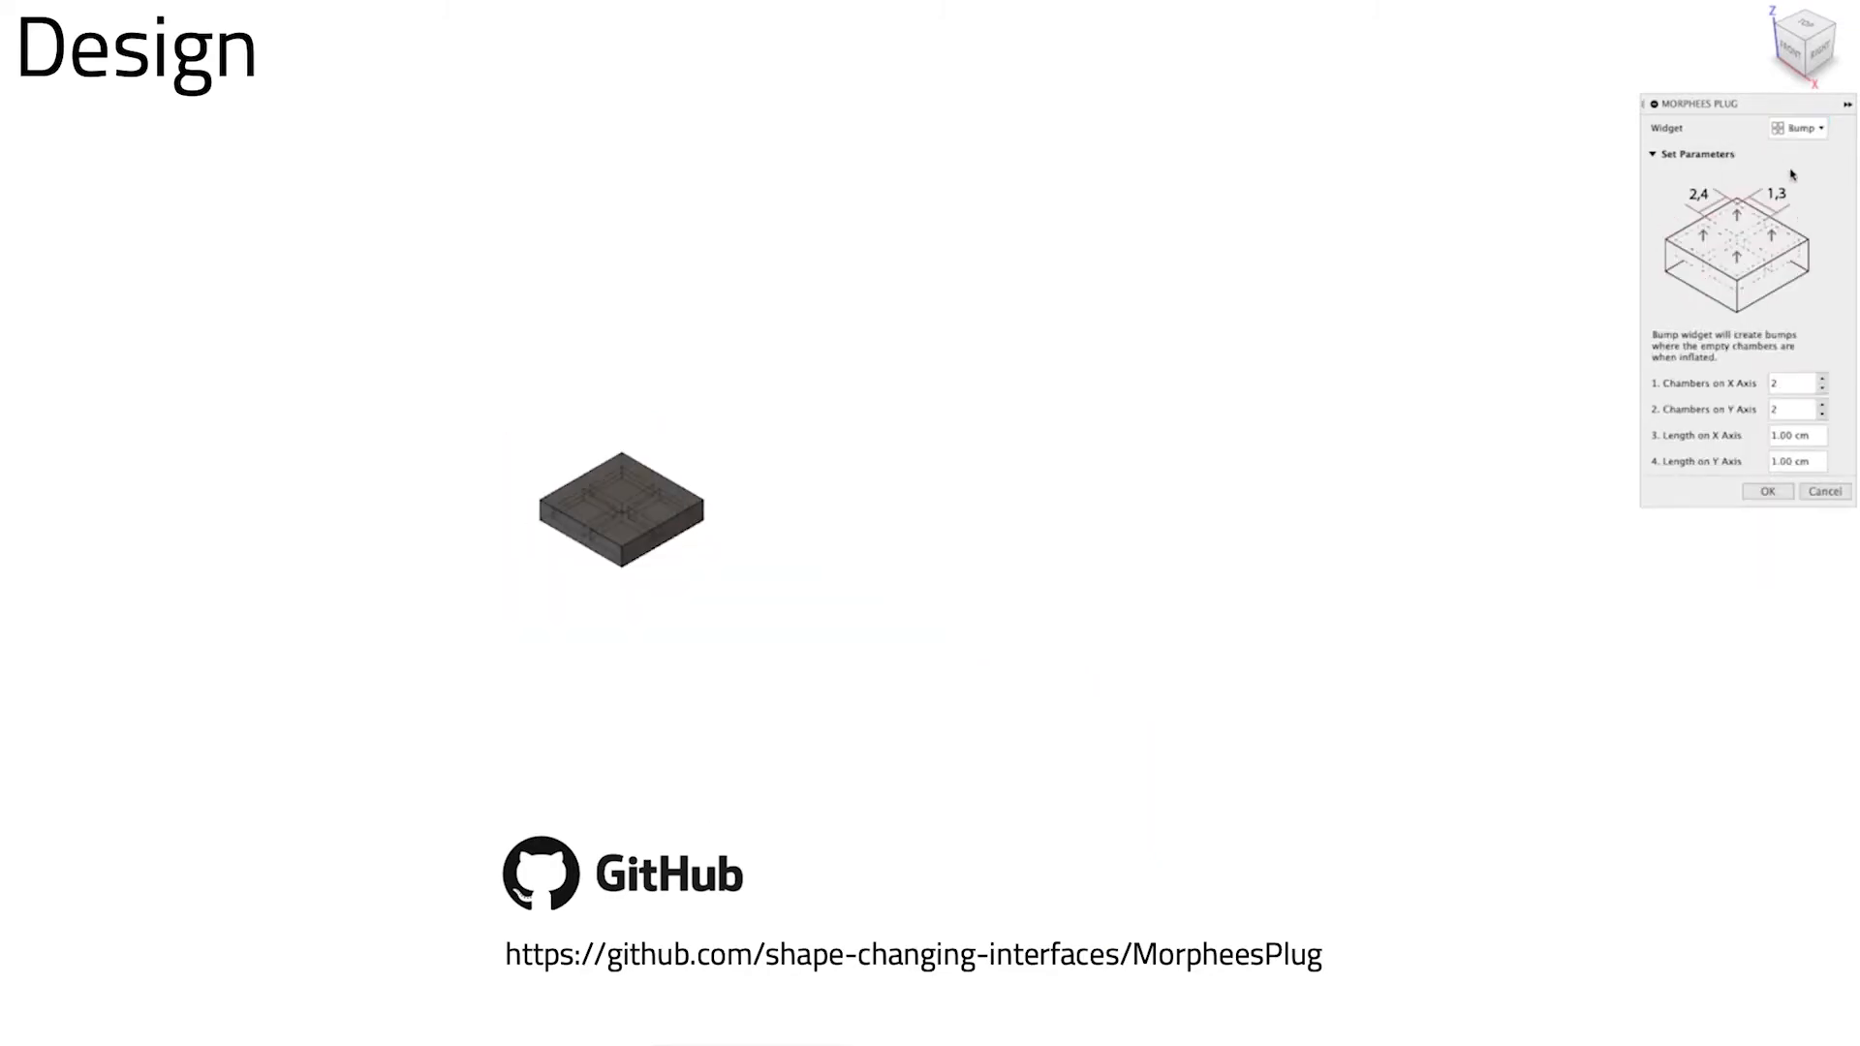